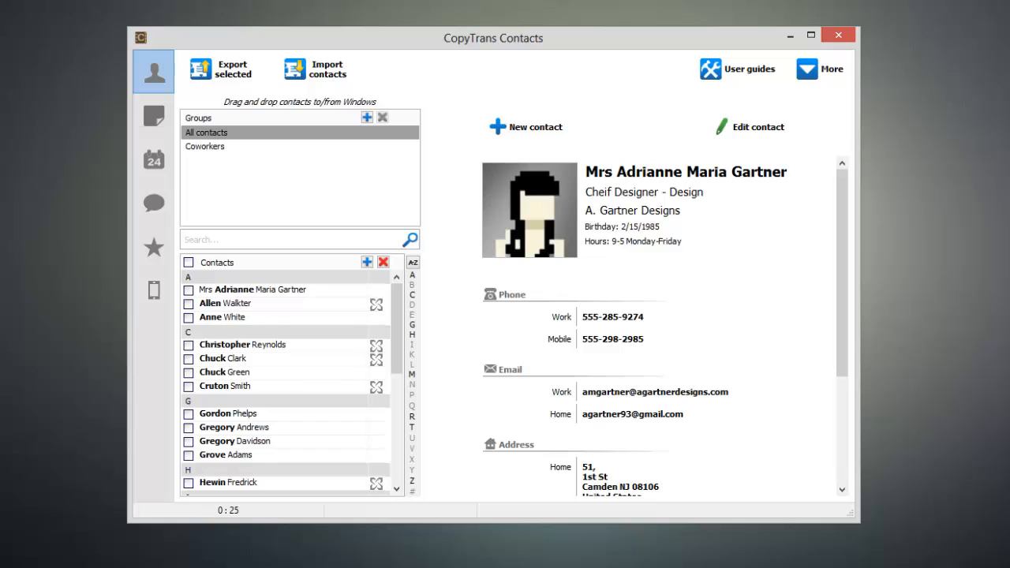
mouse_move(354, 535)
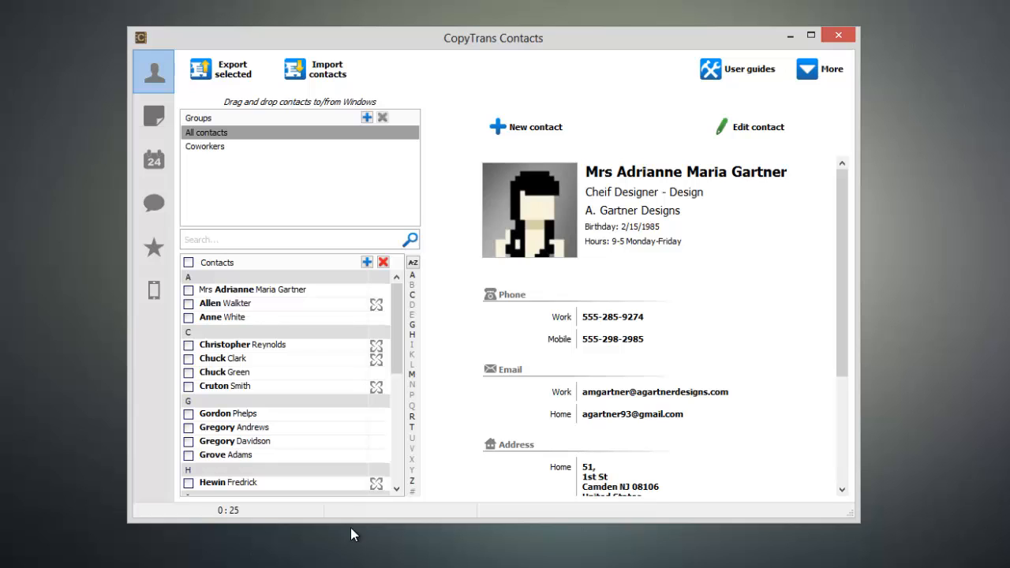
Switch CopyTrans Contacts from the contacts list to the Calendars section.
click(153, 161)
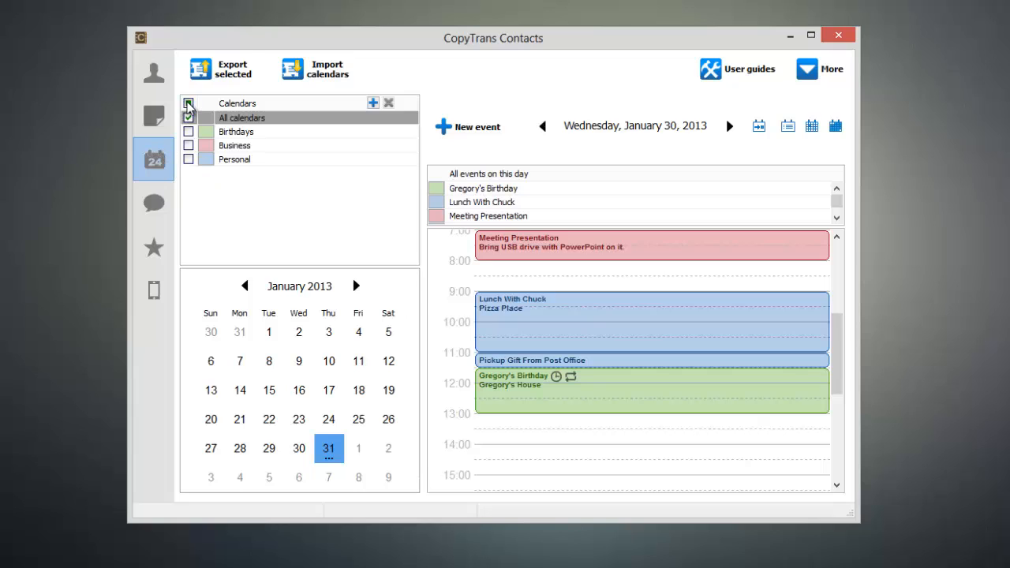
Export all calendars (Birthdays, Business, Personal) as calendar files to the chosen destination folder.
click(187, 104)
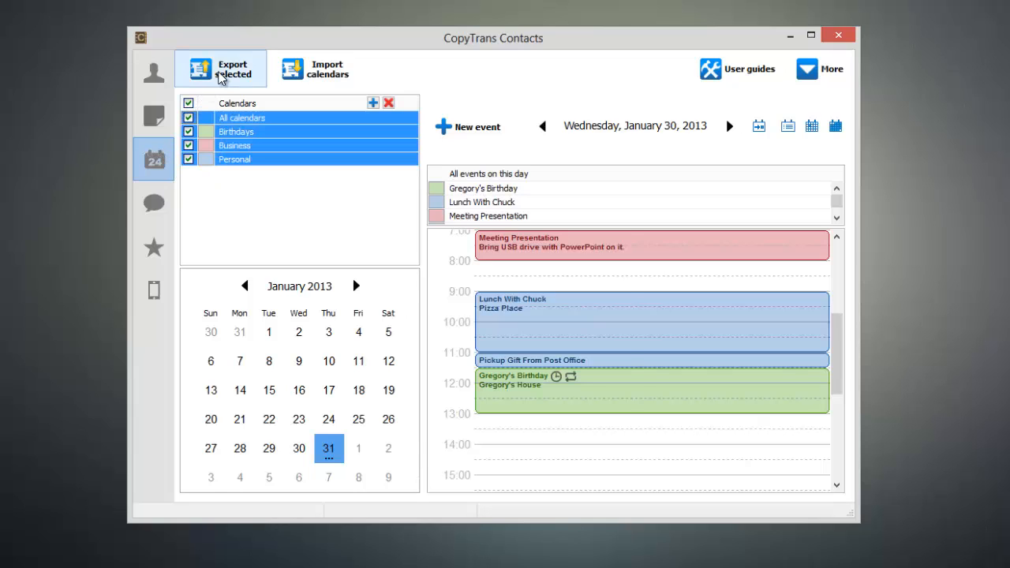
click(221, 70)
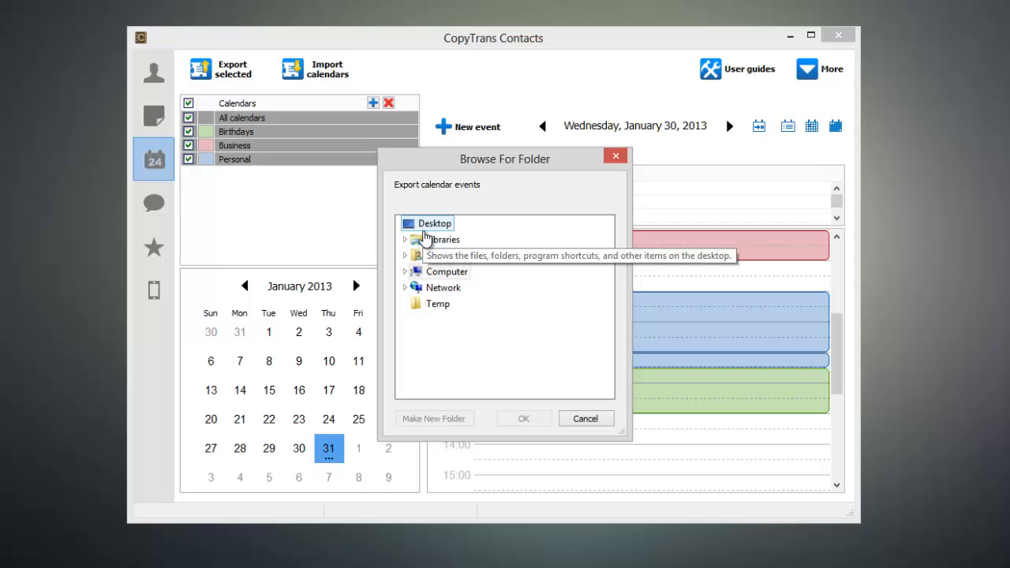
click(524, 418)
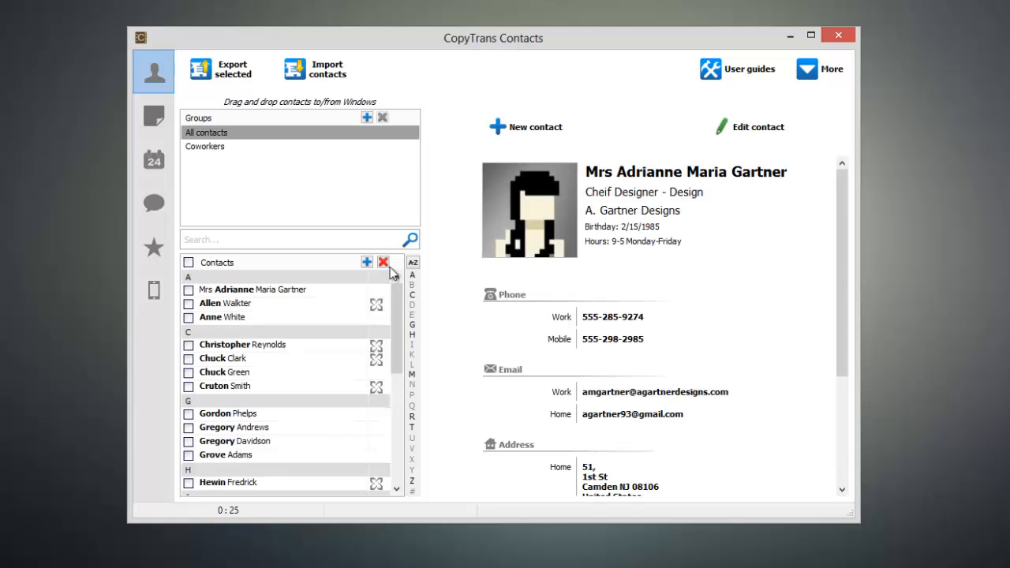
Show the new device's empty Calendars section and start importing the Birthdays, Business and Personal files.
click(153, 160)
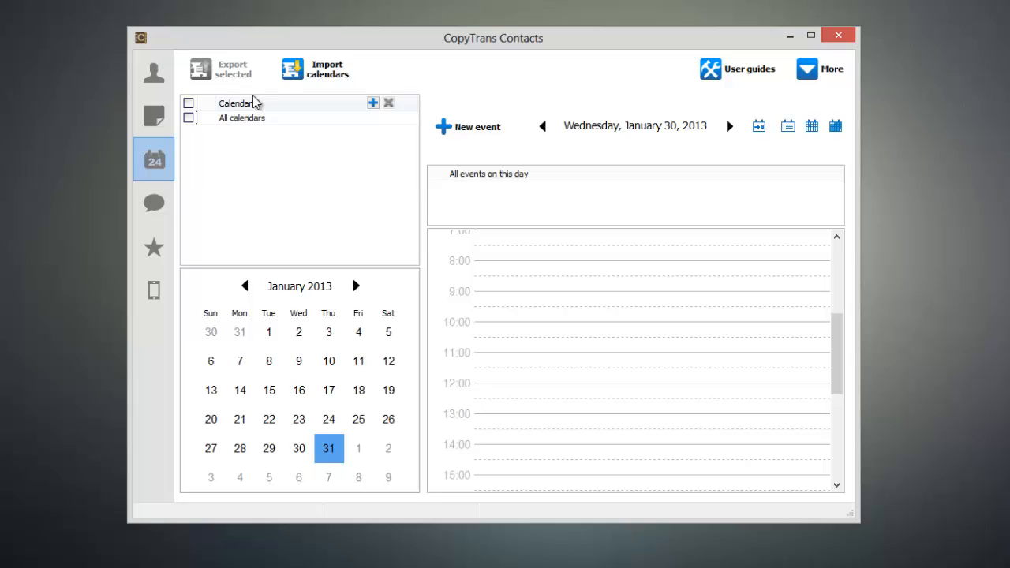
click(327, 70)
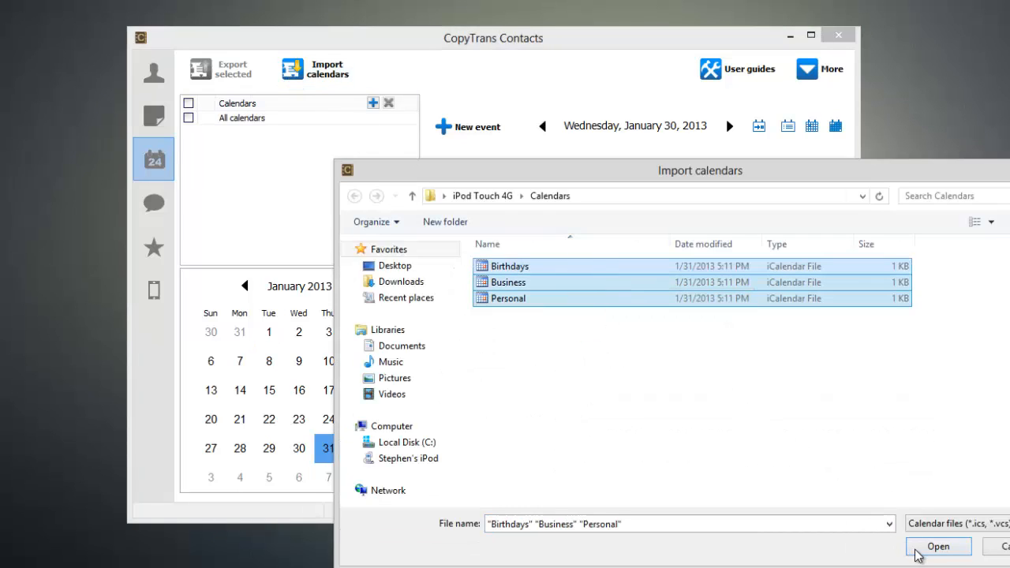
Import the three calendar files onto the new device, with all 4 events confirmed as imported.
click(937, 546)
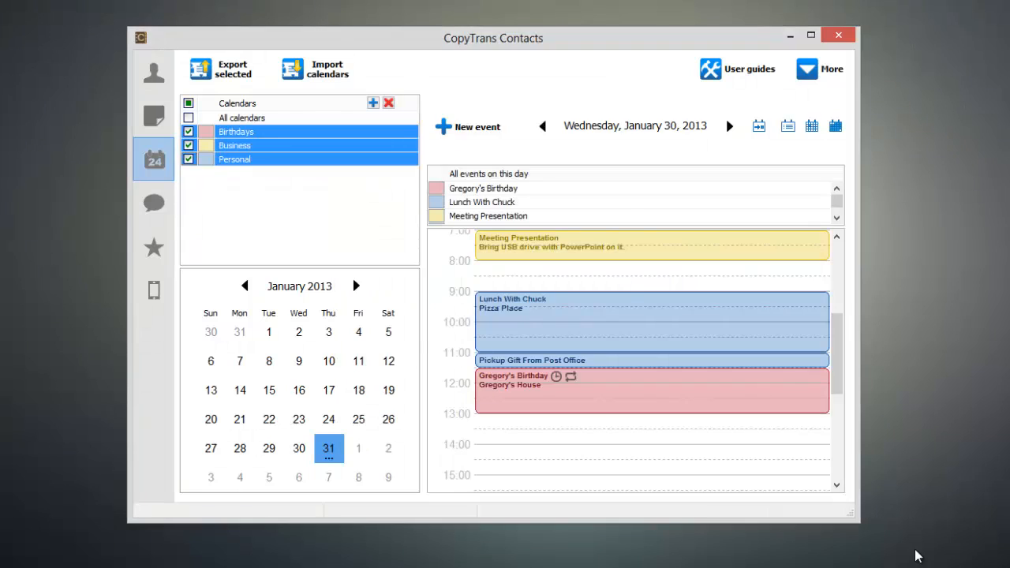
click(316, 70)
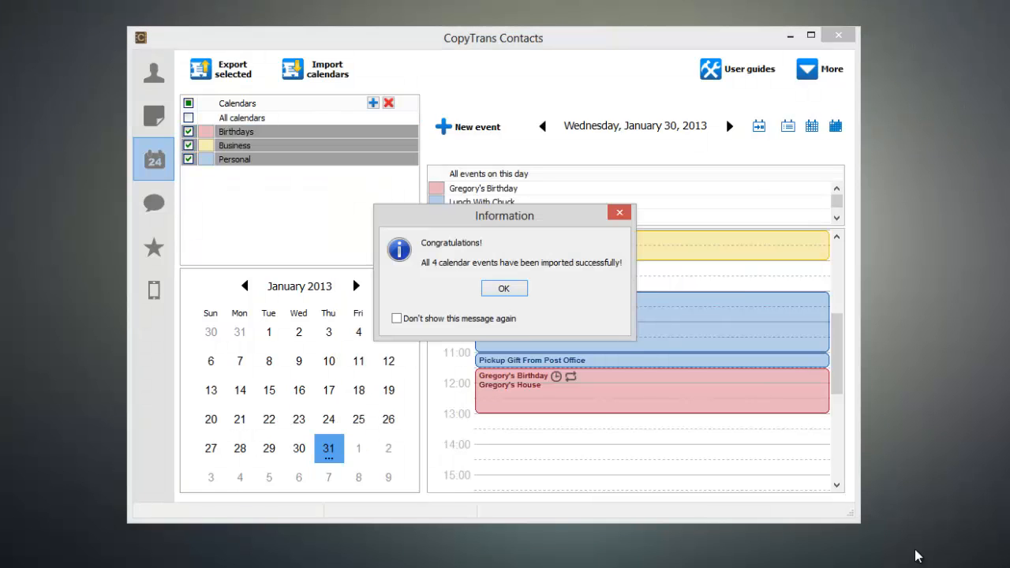